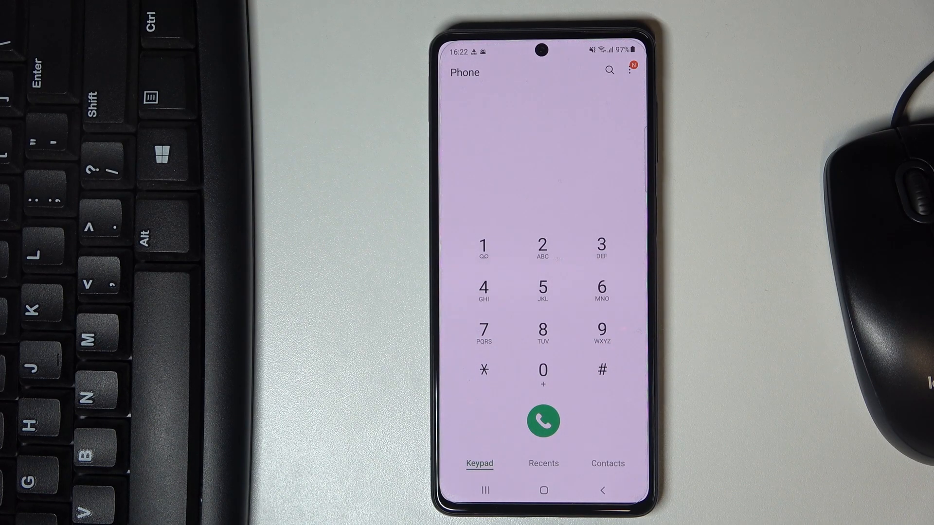
Dial the secret code *#0808# on the keypad
click(601, 369)
text(*#0808#)
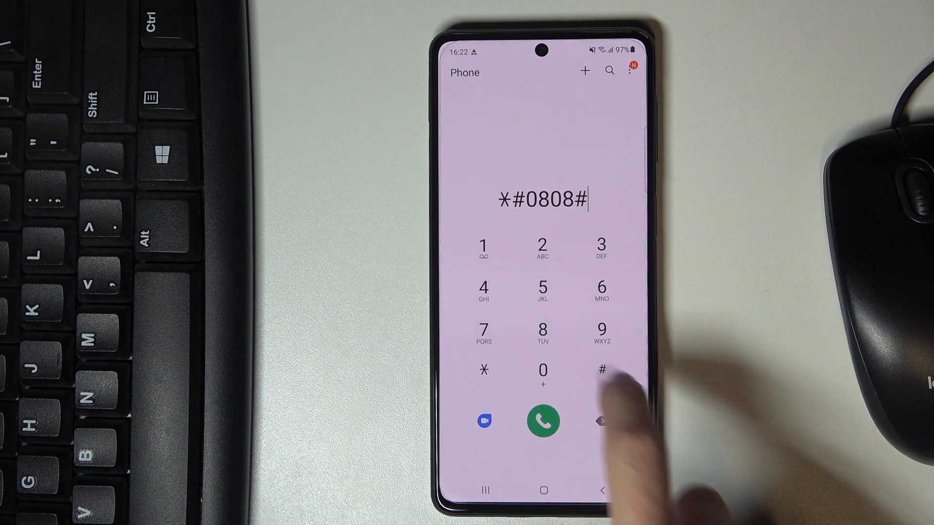
click(543, 421)
text(*#022)
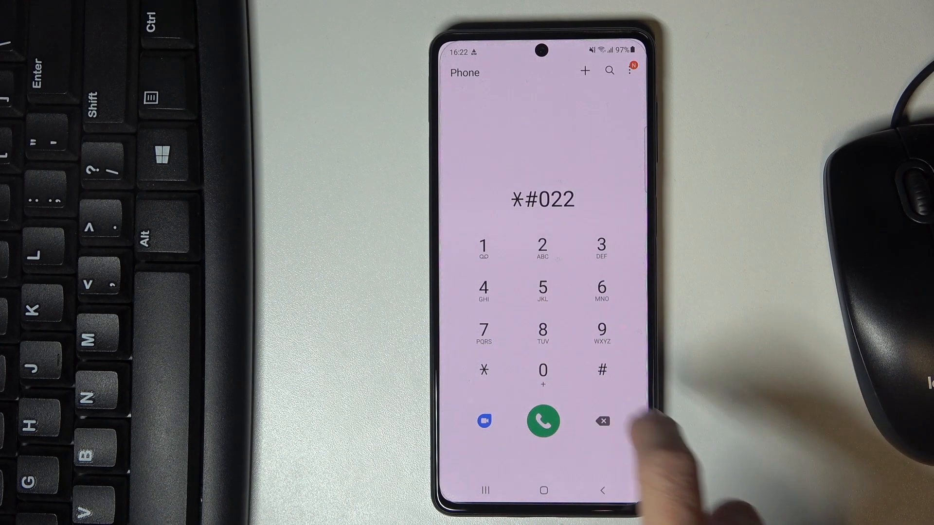
Continue keying in the new code *#022 in place of *#0808#
click(543, 421)
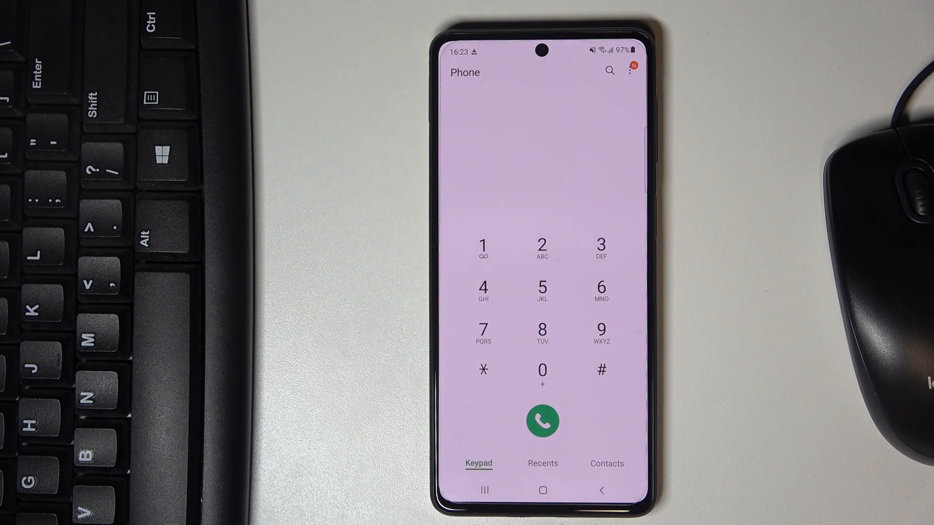
Dial *#0*# to open the test menu and run the GREEN display test
click(602, 372)
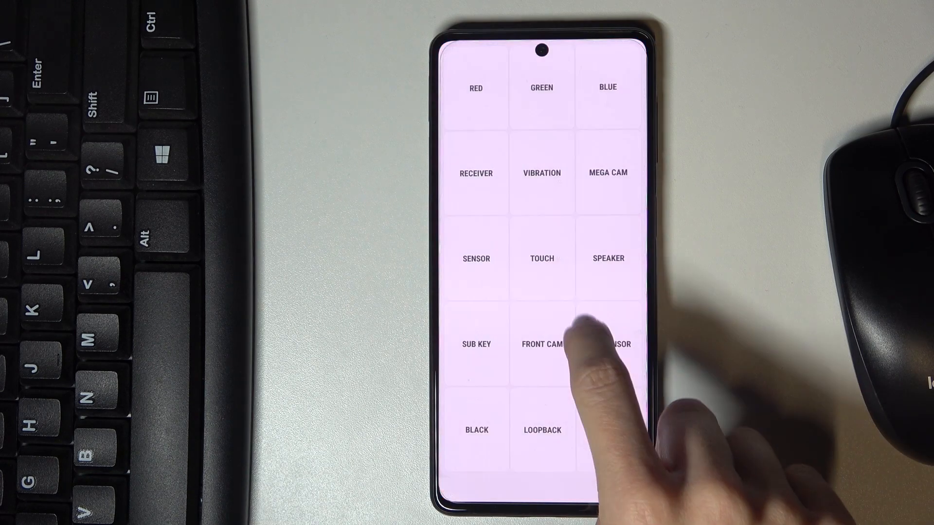
click(541, 87)
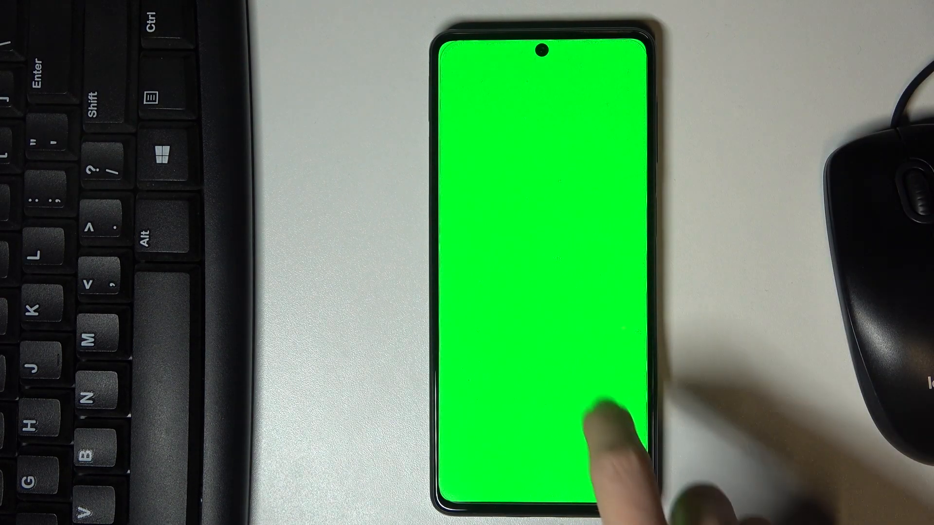